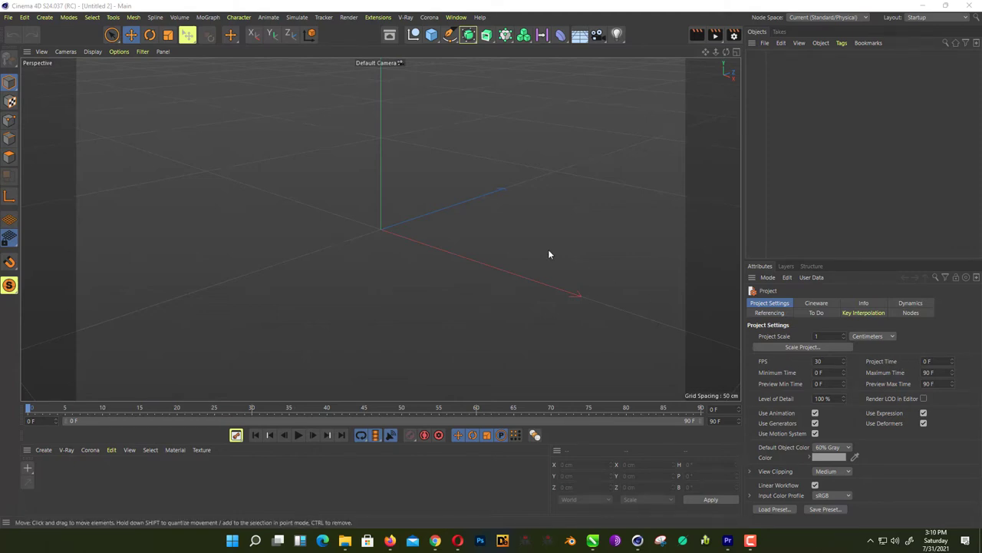
mouse_move(352, 241)
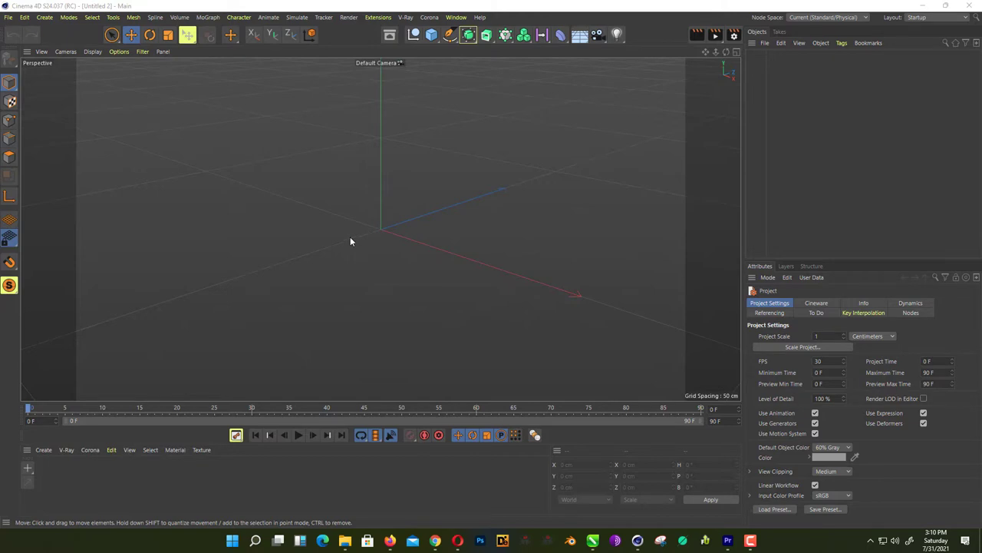
mouse_move(350, 205)
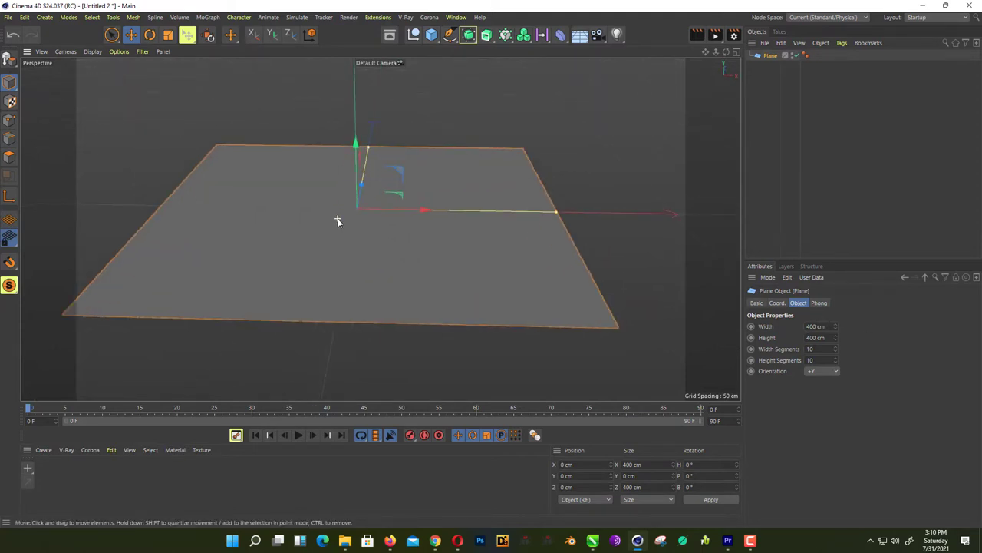
Step: Grow hair on the plane, lower the guide root count, and set the viewport hair preview
left_click(297, 17)
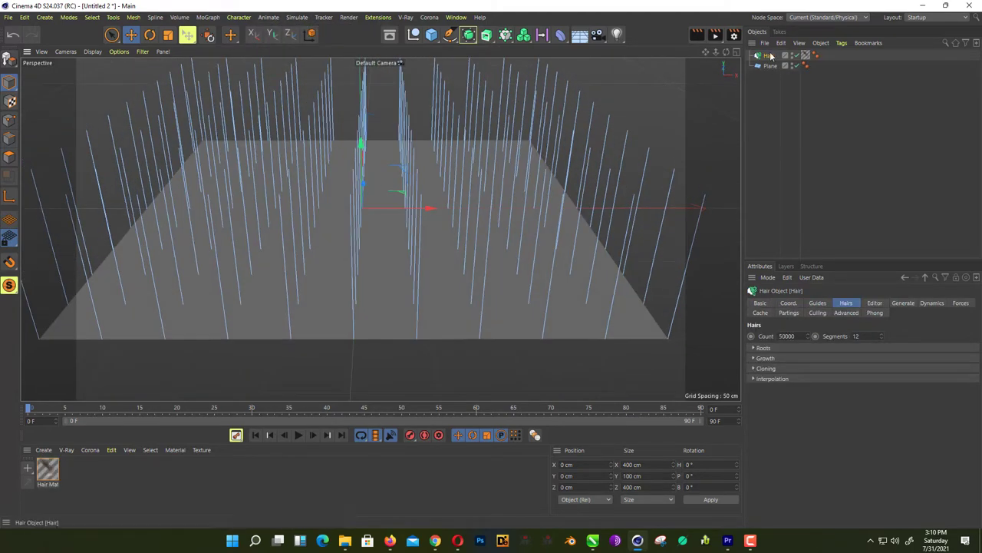
left_click(817, 302)
type("10")
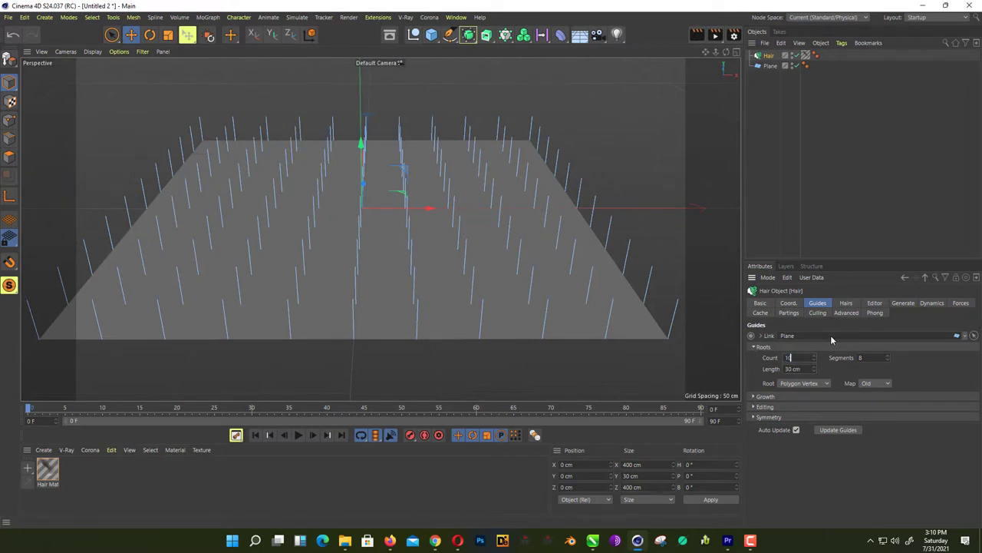
left_click(846, 303)
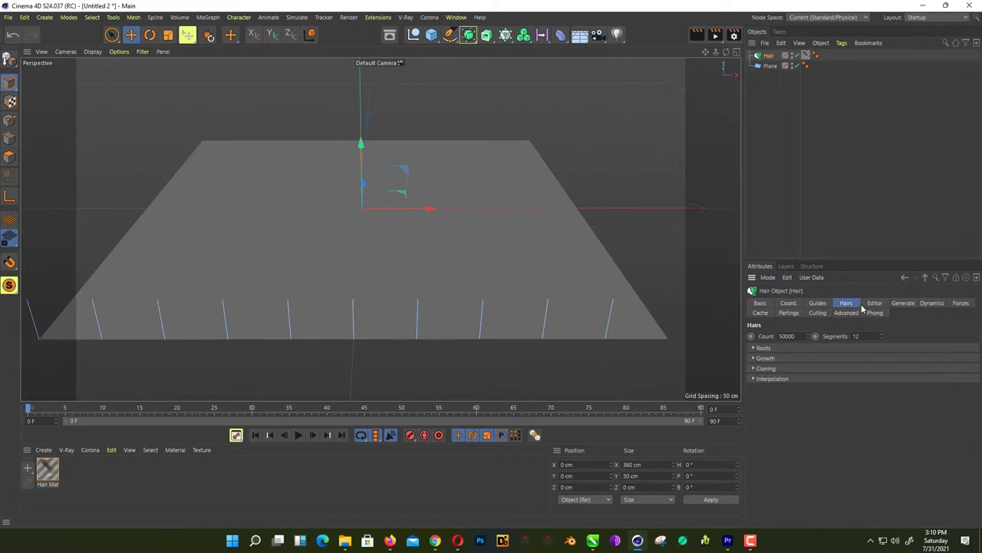
left_click(874, 303)
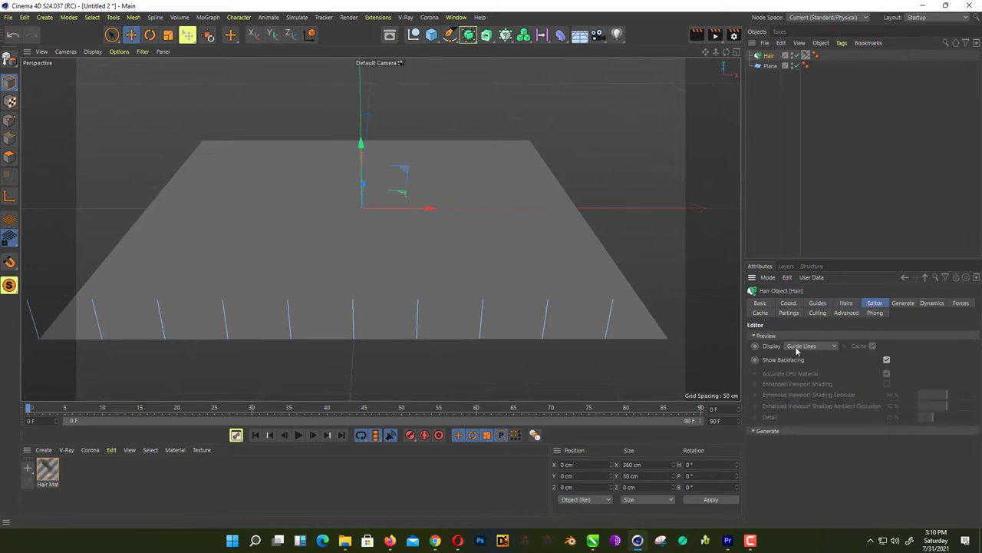
left_click(810, 346)
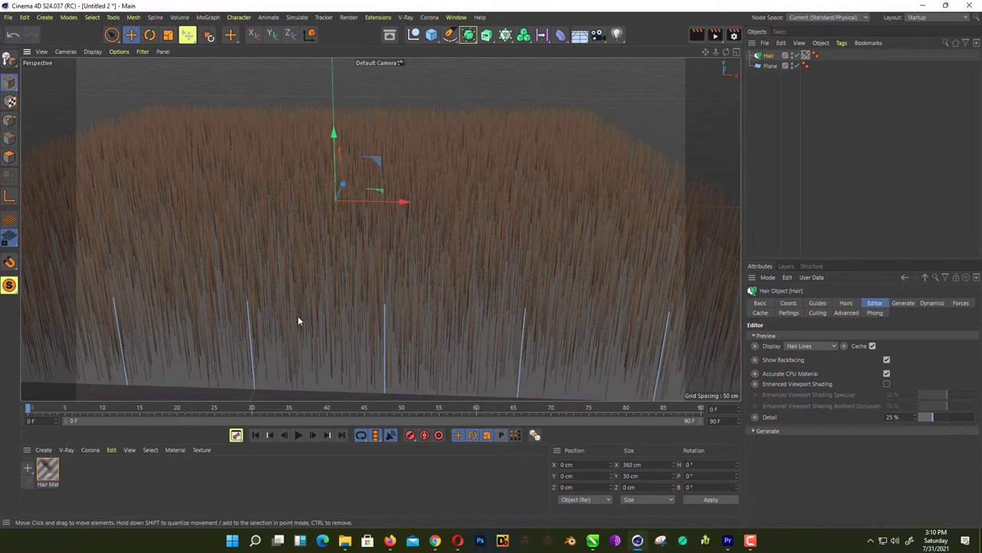
Step: Set the Hair Mat color gradient knot to yellow
double_click(47, 468)
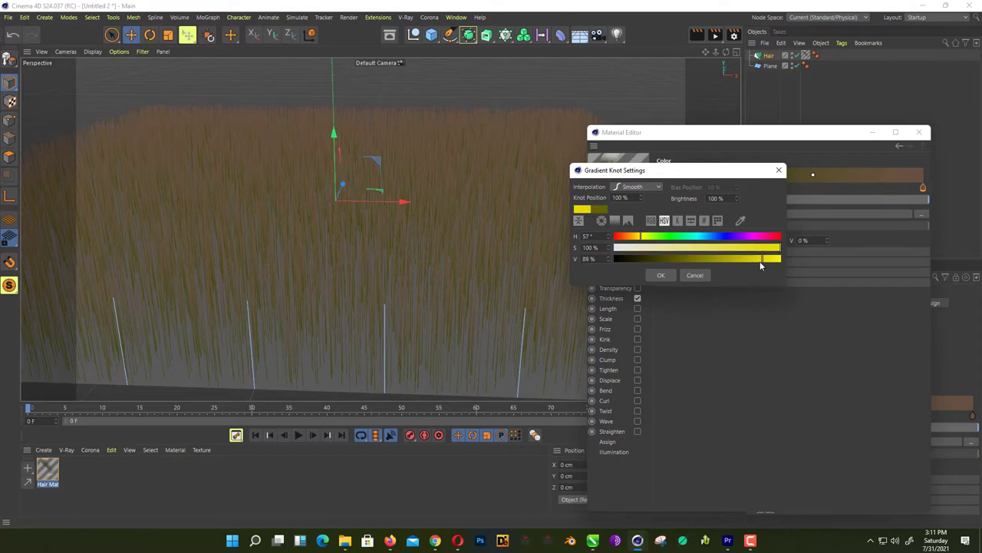
left_click_drag(760, 258, 732, 259)
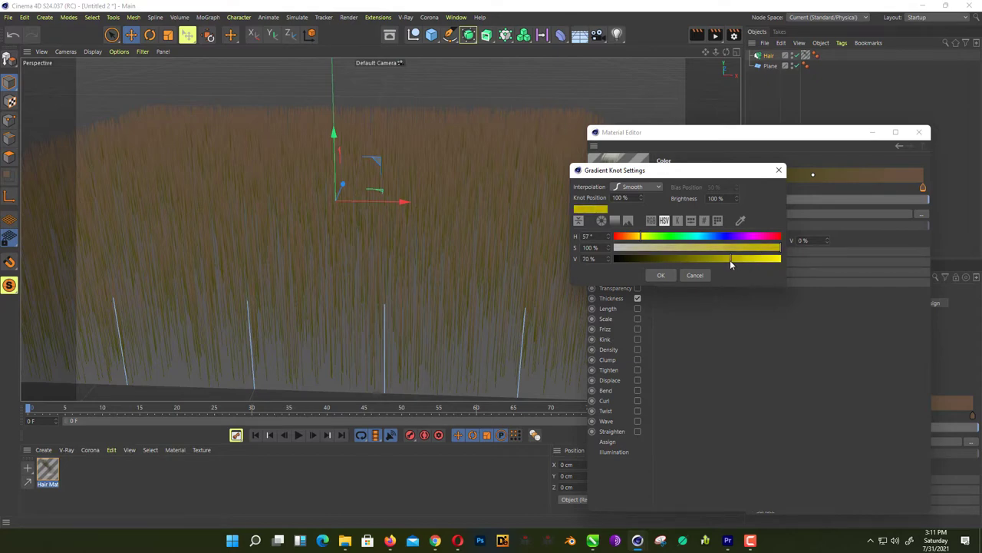
left_click(661, 275)
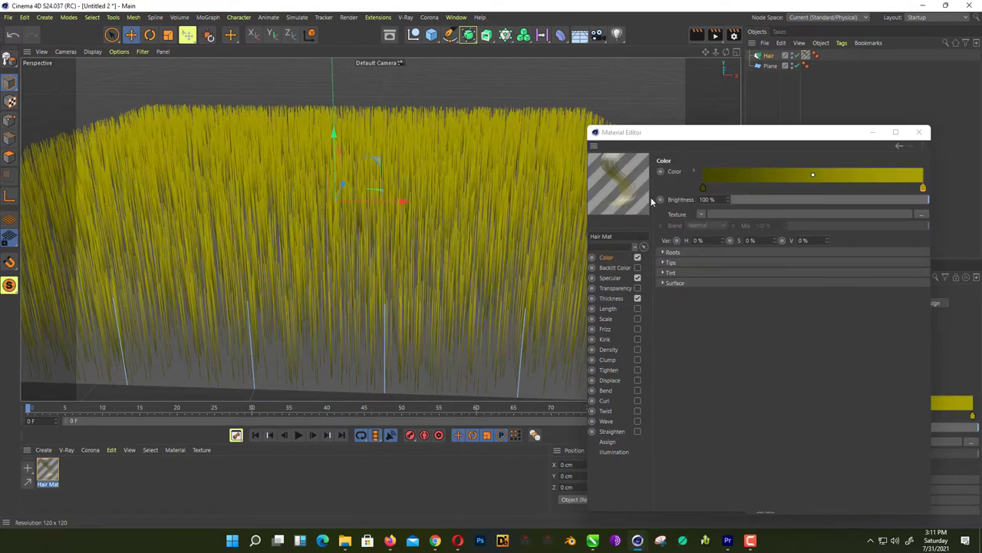
Step: Raise specular strength, enable Backlit Color, and copy the yellow gradient into it
left_click(609, 277)
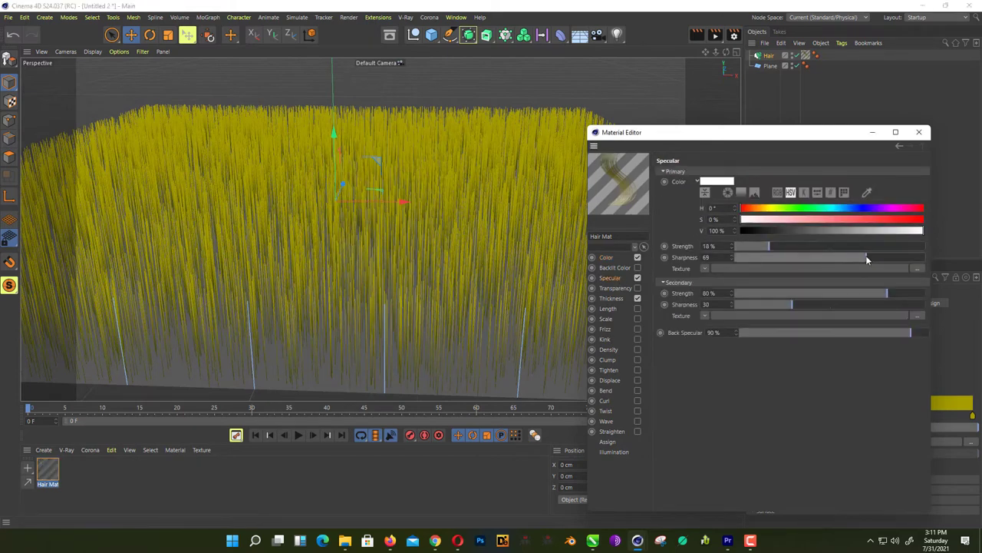
left_click_drag(754, 245, 796, 246)
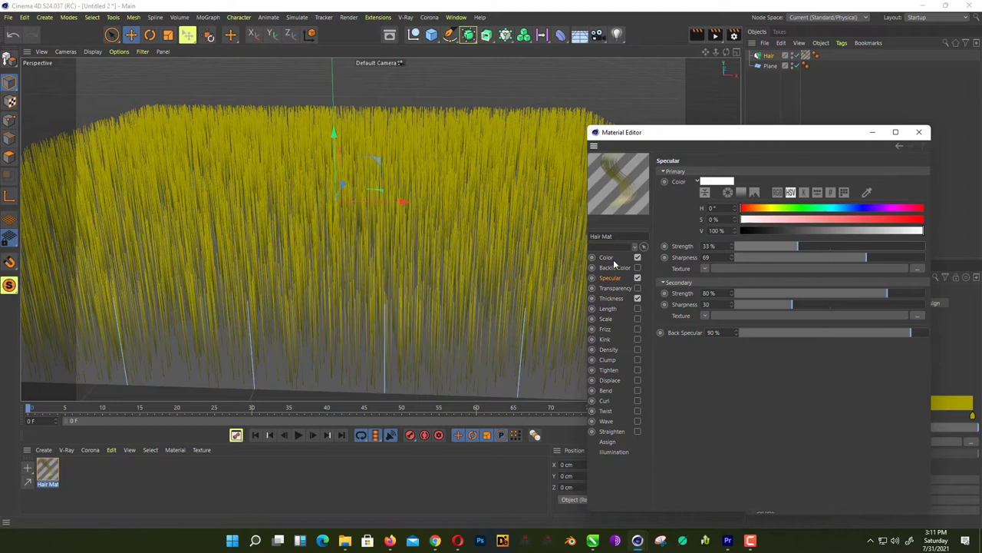
left_click(615, 267)
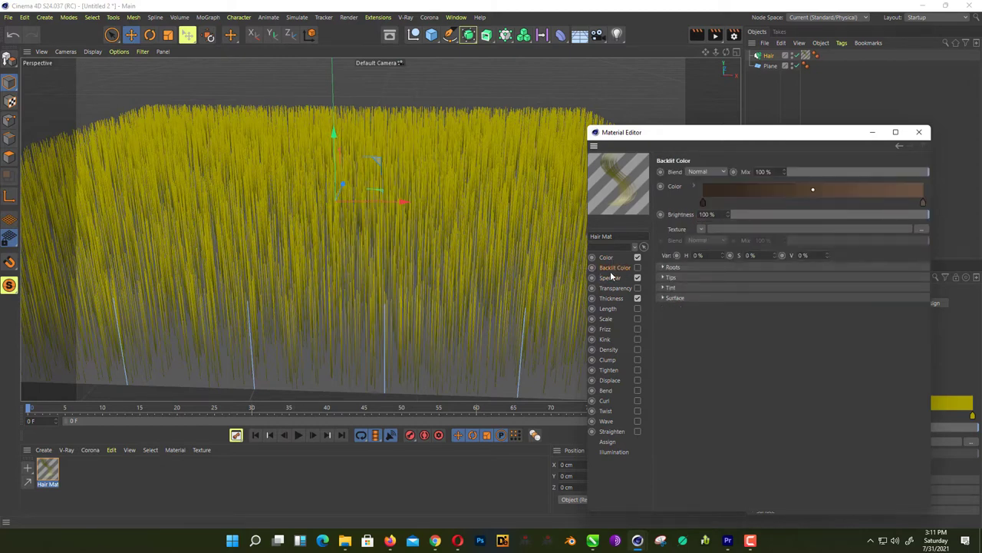
left_click(606, 257)
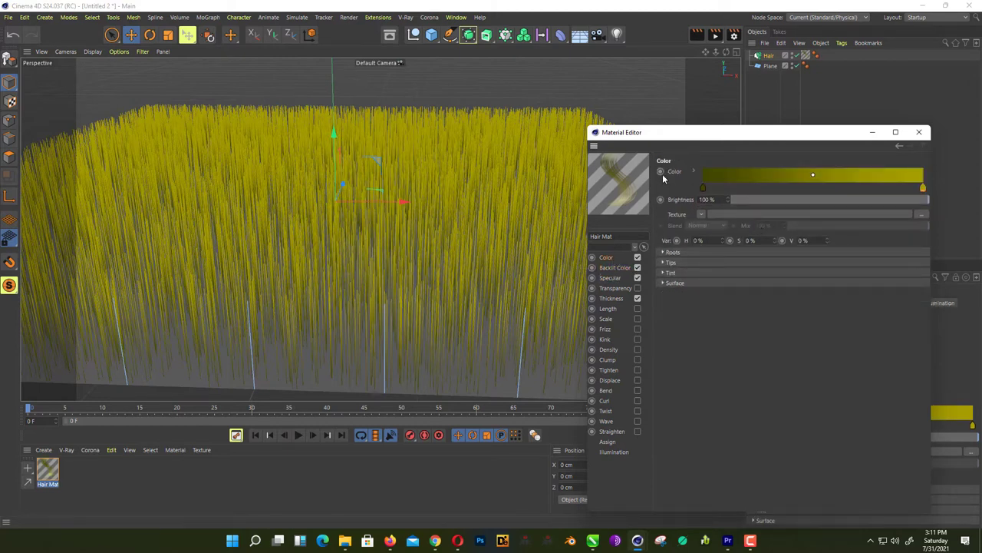
right_click(675, 171)
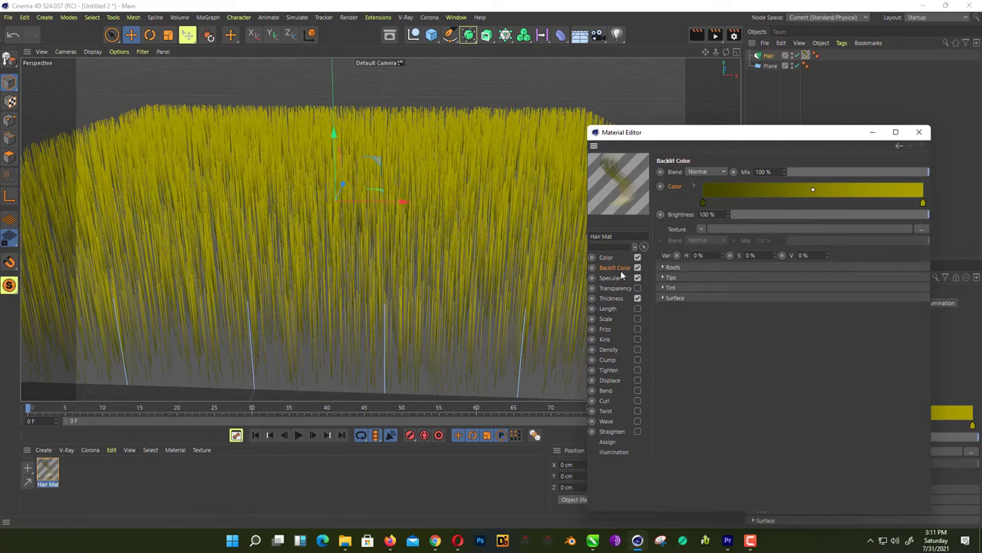
Step: Set the hair thickness tip to 0.05 cm and pull the curve end down to taper
left_click(612, 298)
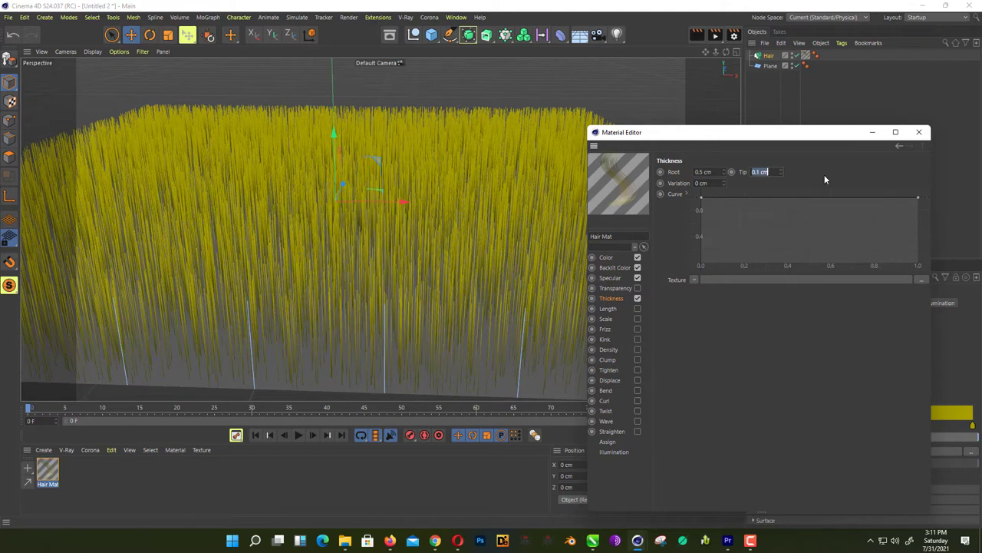
type(".05")
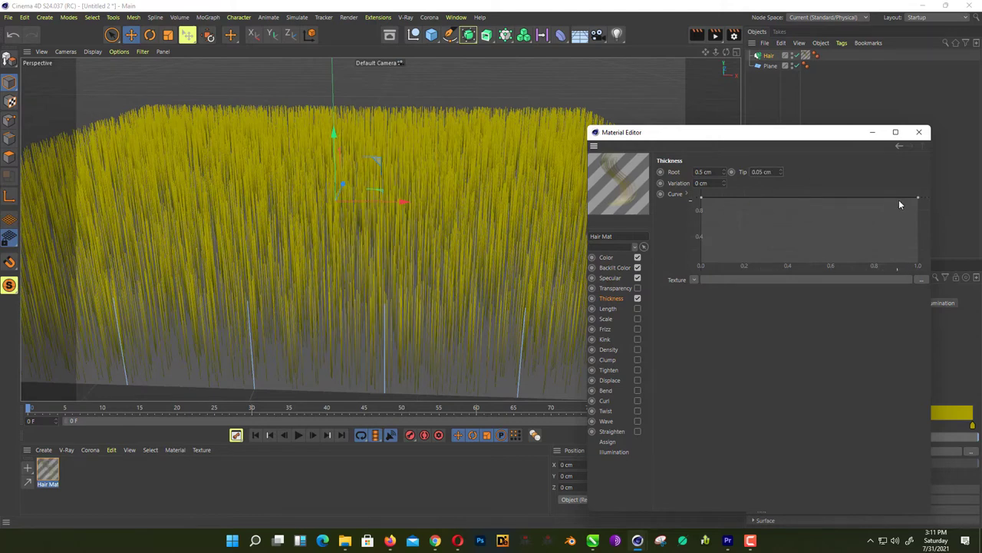
left_click_drag(918, 198, 918, 256)
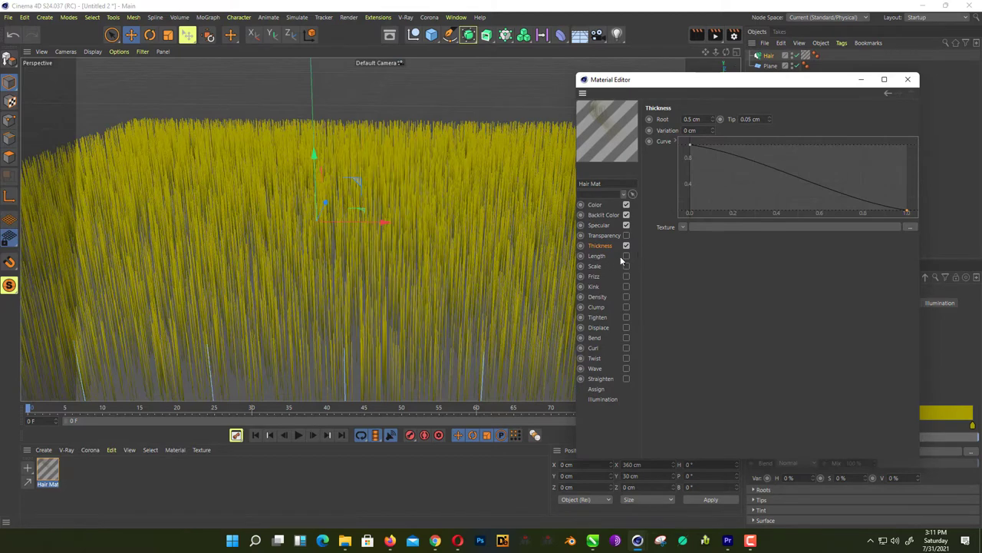
Step: Enable hair length and kink, with the 30% kink curve falling off toward the tips
left_click(597, 255)
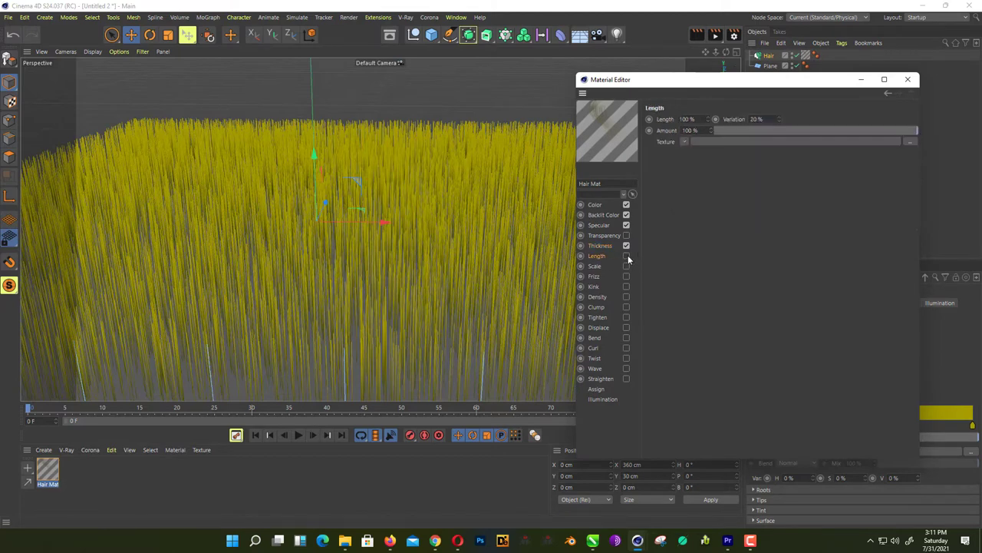
left_click(627, 276)
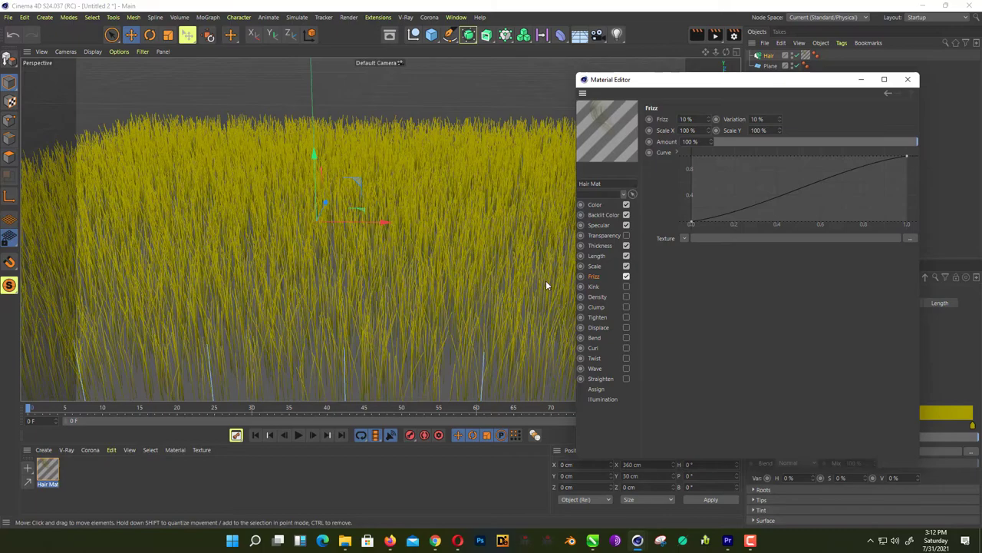
left_click(594, 286)
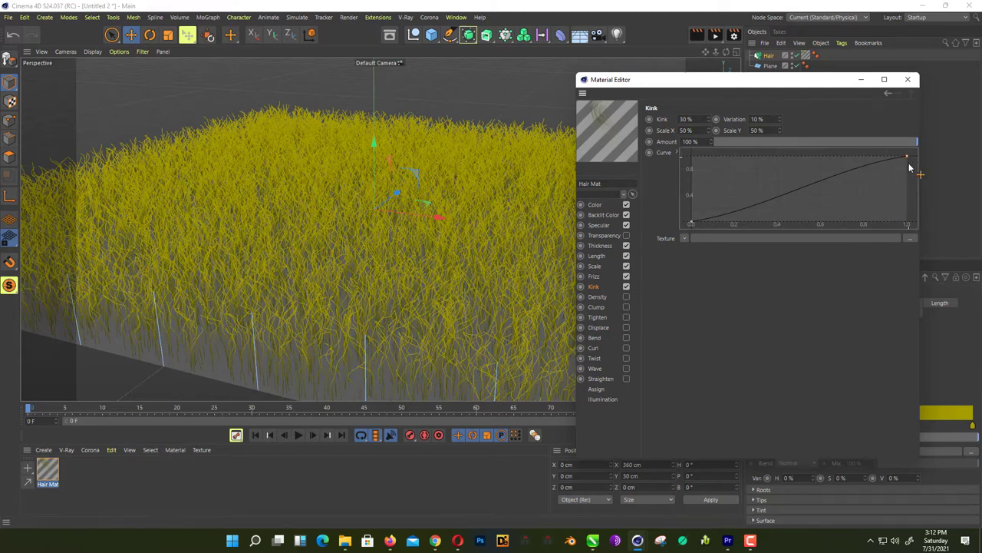
left_click_drag(906, 159, 907, 192)
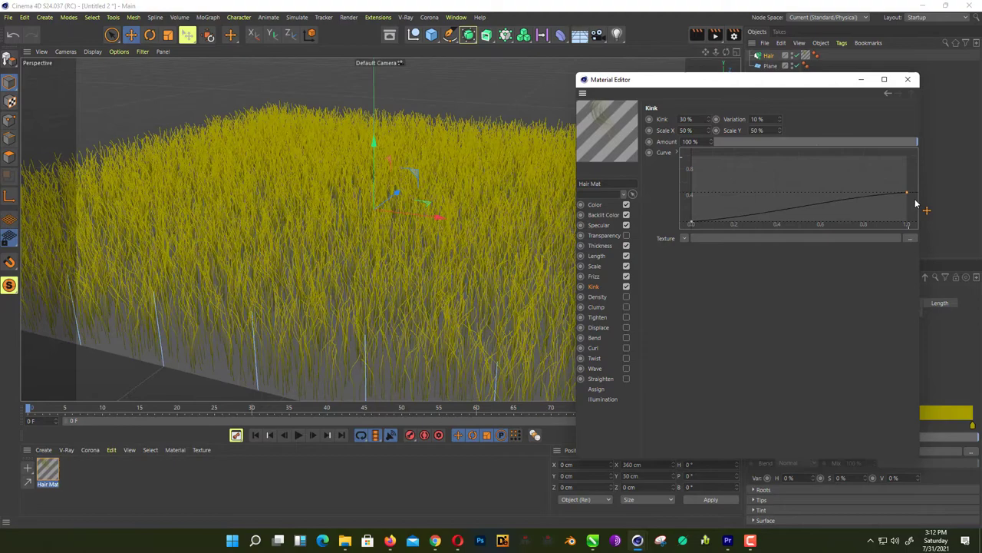
left_click_drag(908, 192, 910, 209)
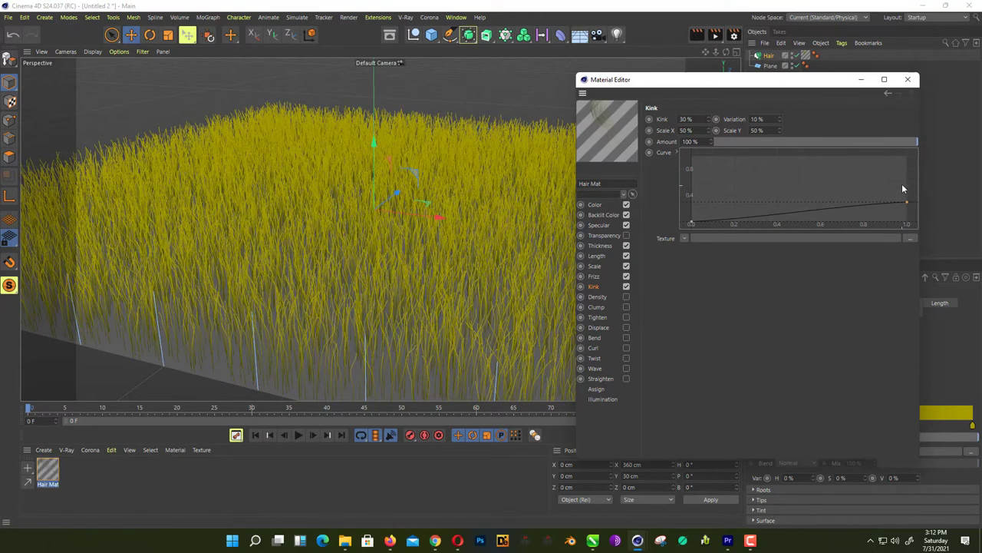
left_click(908, 79)
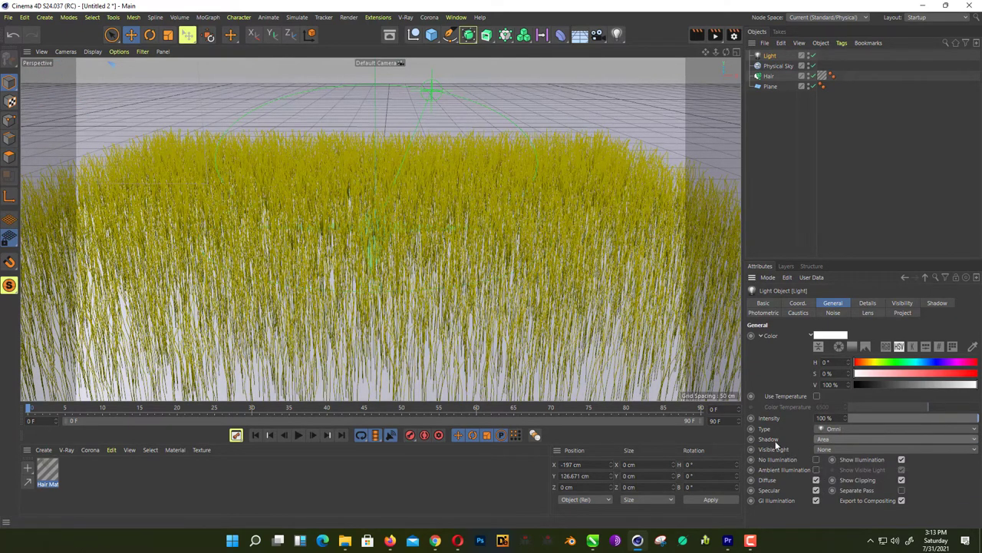
Step: Add a Physical Sky and an Omni light with Area shadows
left_click(697, 35)
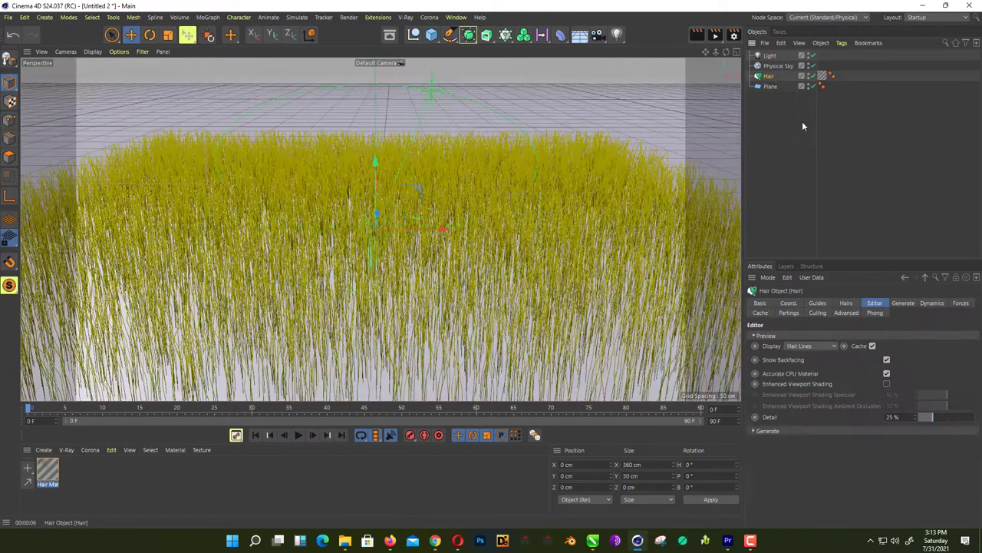
Step: Check the Hair object's Editor display settings and start the Interactive Render Region
left_click(846, 303)
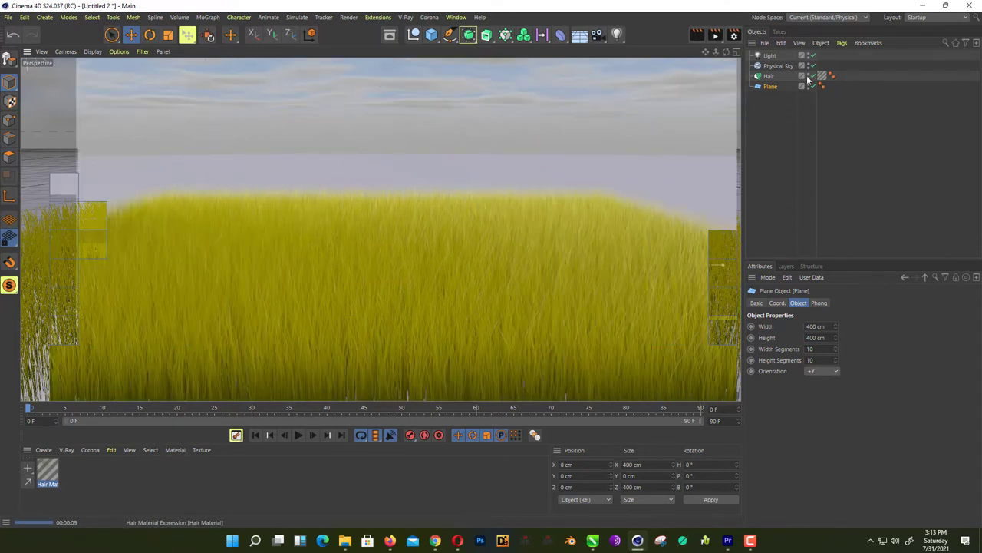
Step: Rotate the Physical Sky heading to about −107° to change the sun direction
left_click(150, 34)
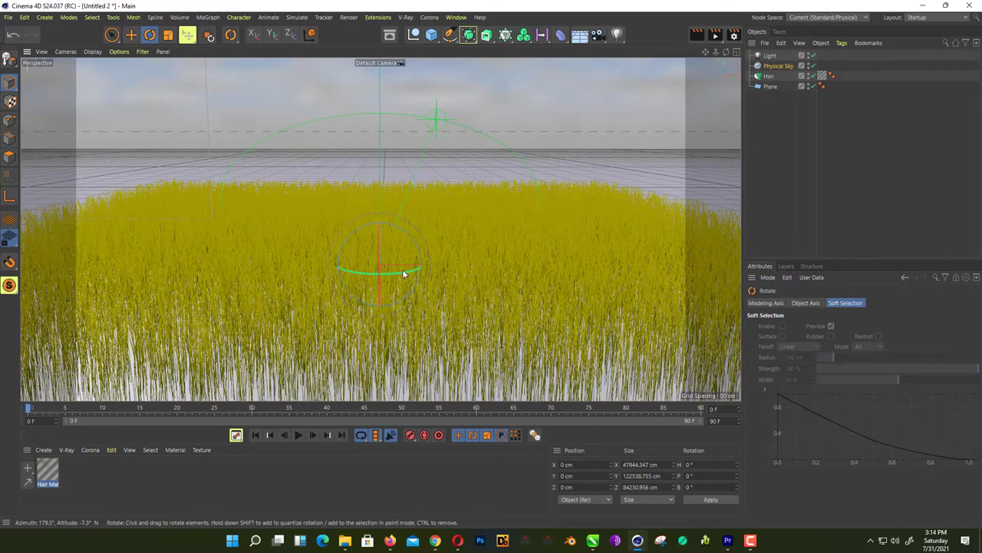
left_click_drag(407, 272, 377, 272)
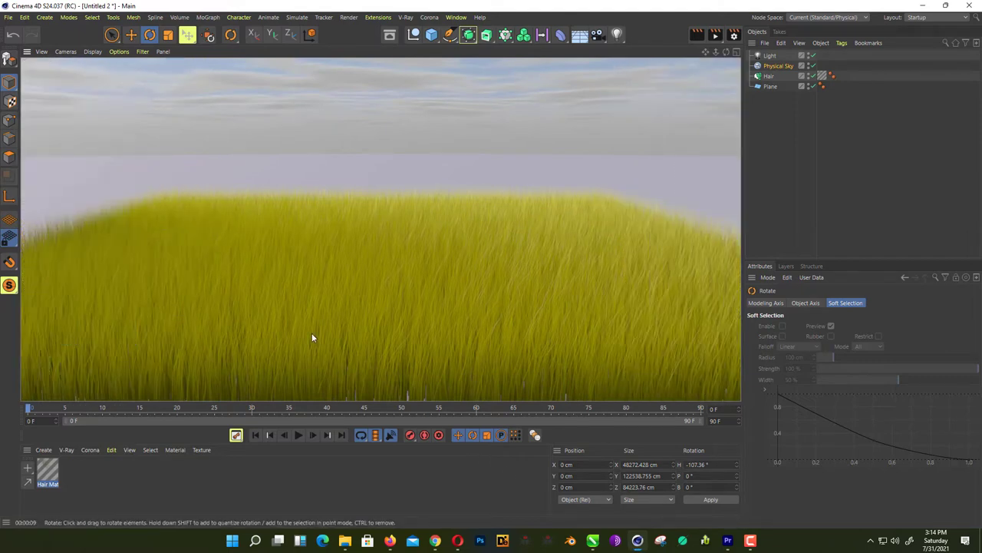
left_click(769, 75)
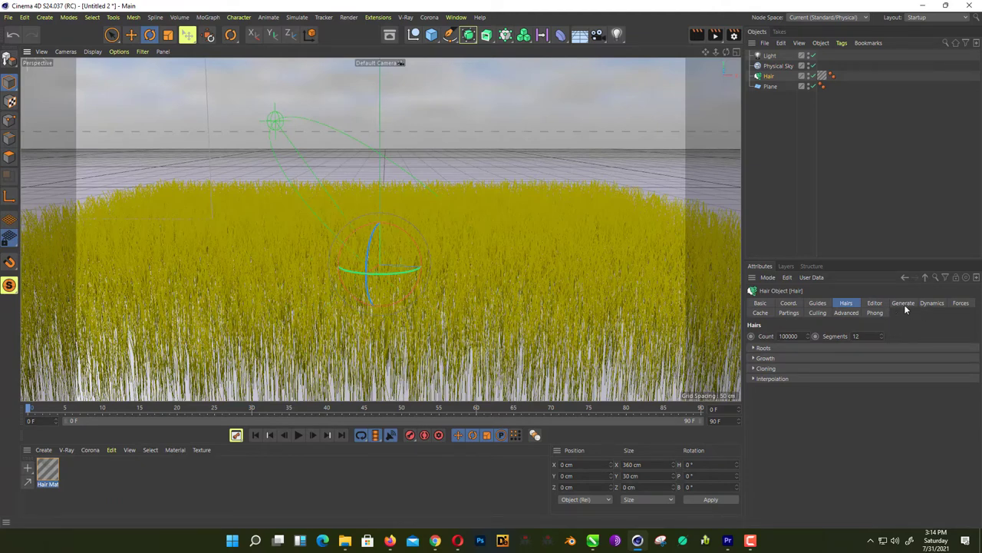
Step: Keep hair dynamics enabled and add a Turbulence force of 10 cm strength
left_click(932, 303)
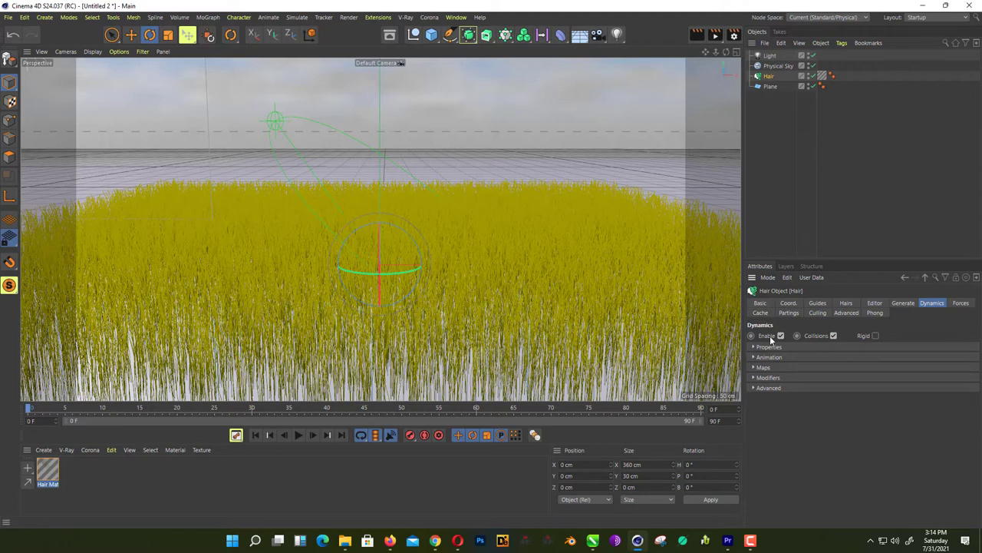
mouse_move(464, 257)
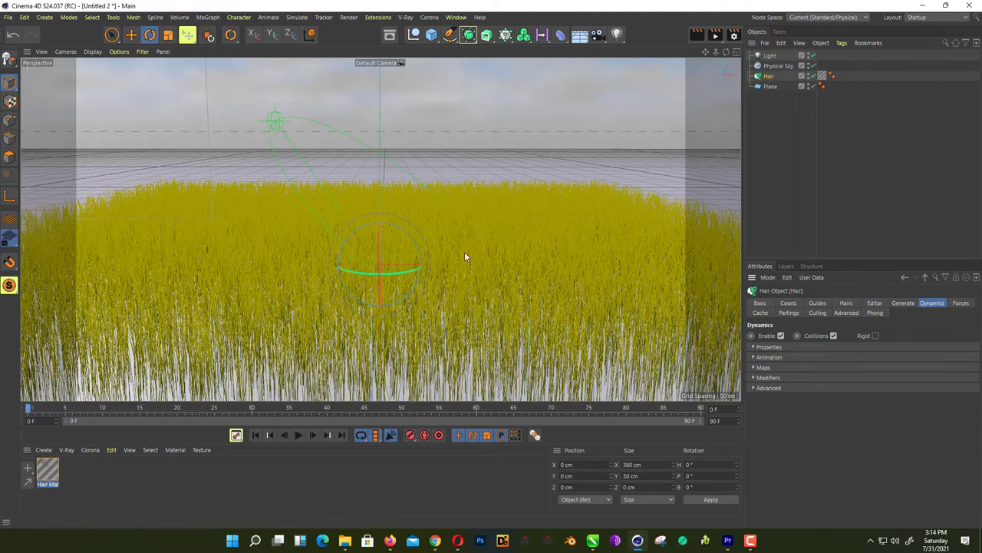
left_click(298, 17)
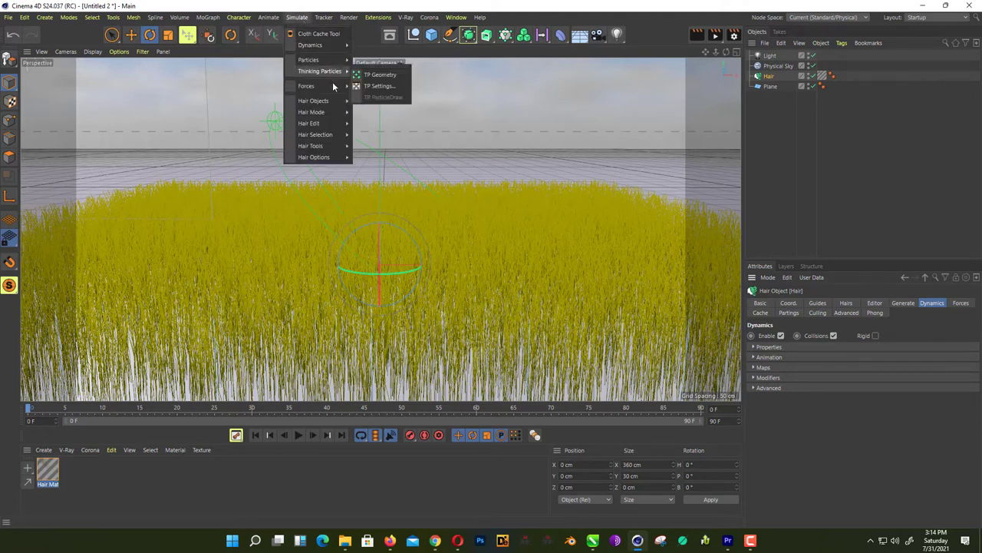
mouse_move(306, 86)
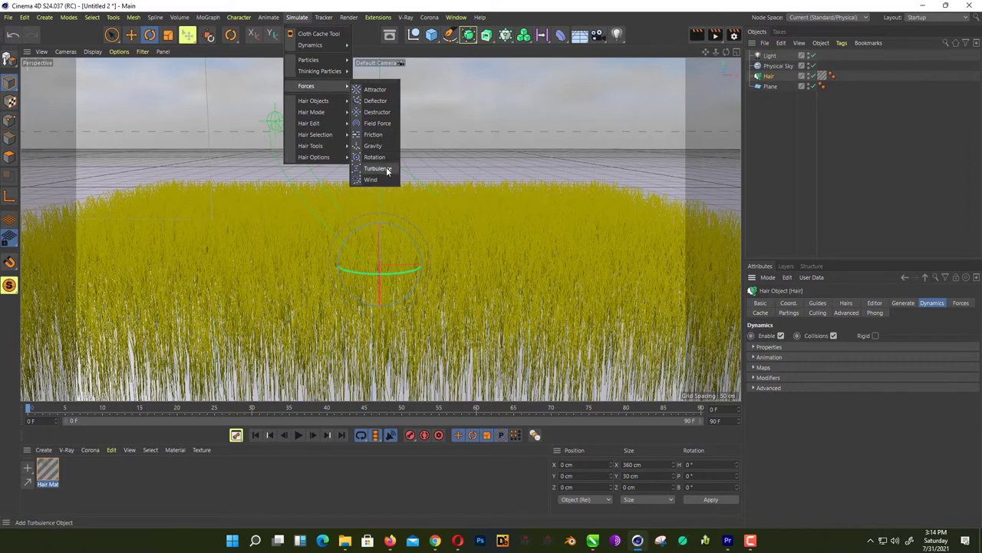
left_click(377, 168)
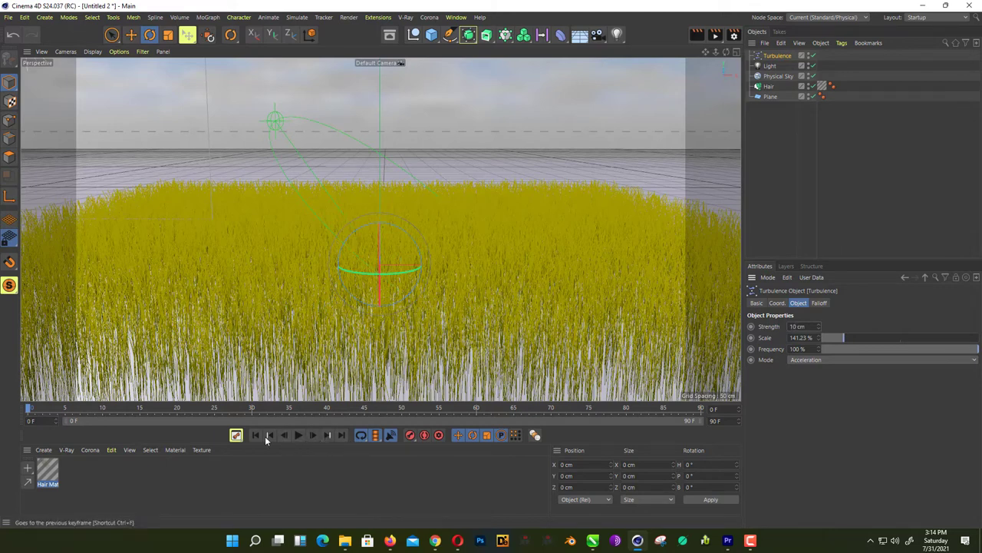
Step: Rewind to the first frame, play back the swaying grass, then stop
left_click(298, 435)
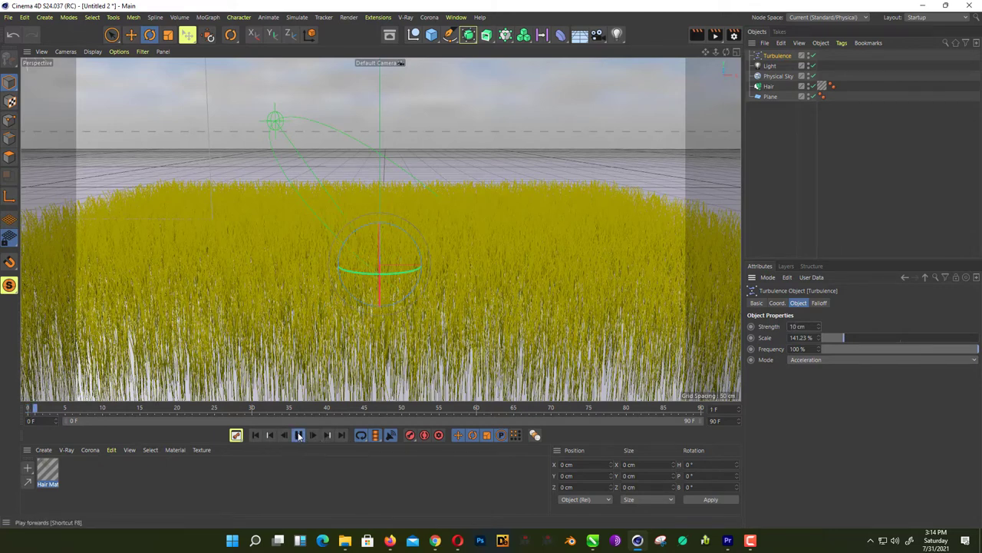
left_click(298, 434)
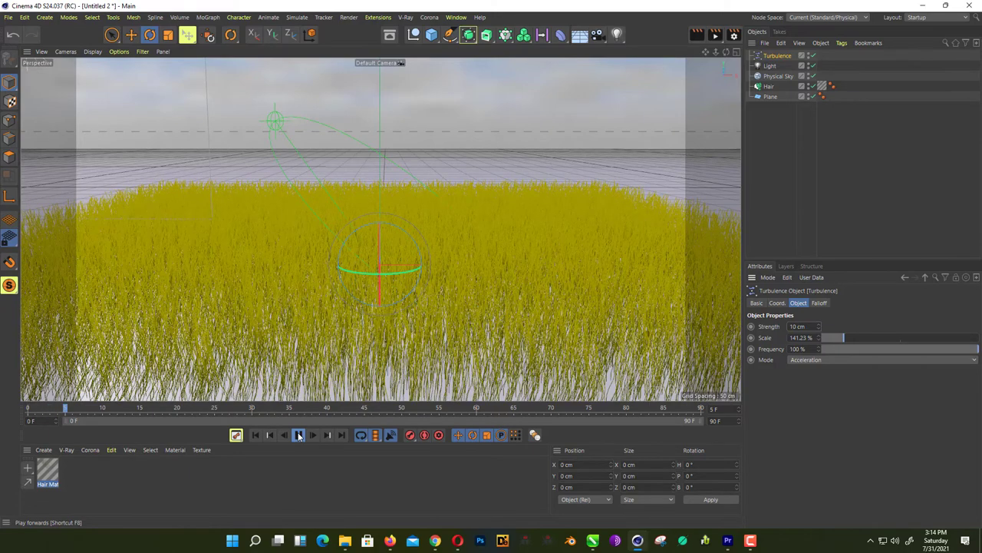
left_click(298, 435)
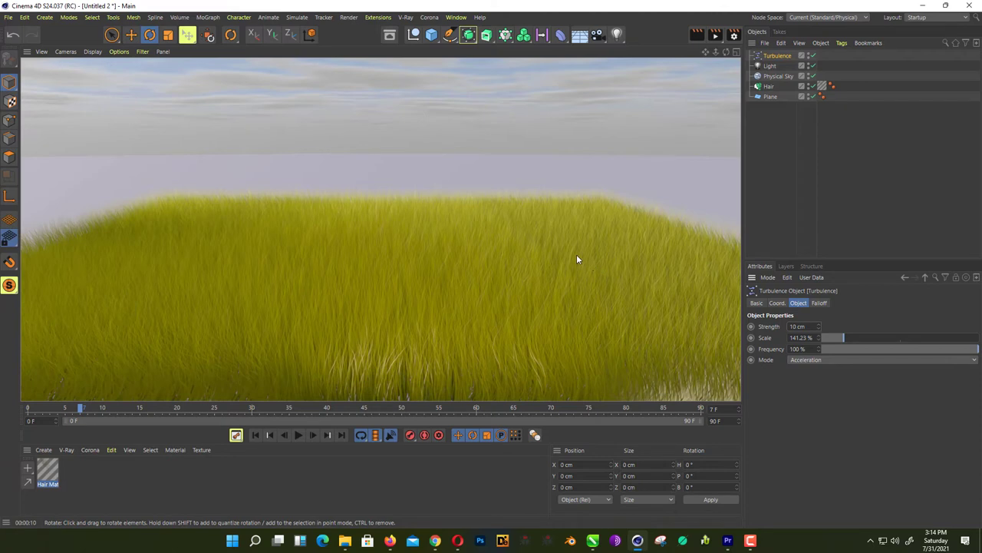
mouse_move(357, 296)
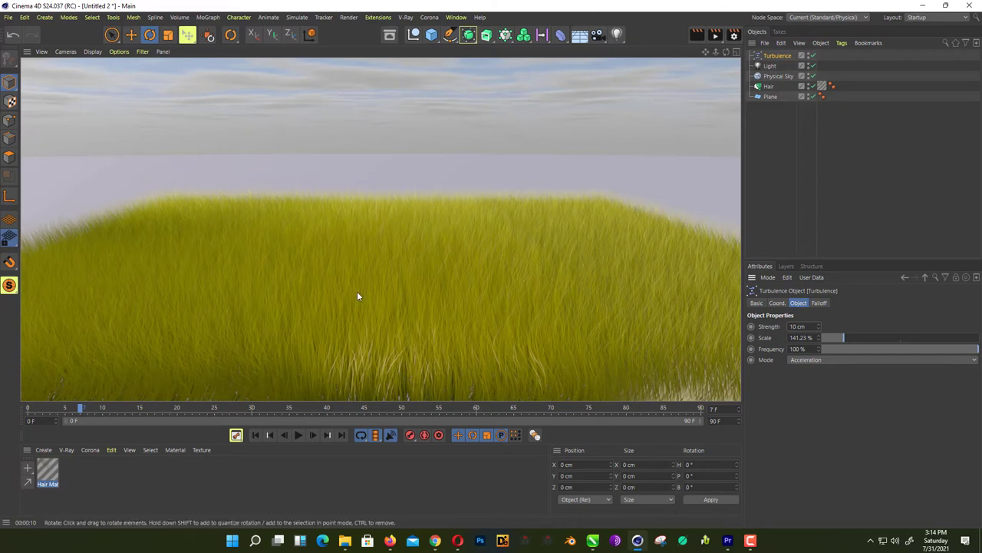
mouse_move(391, 337)
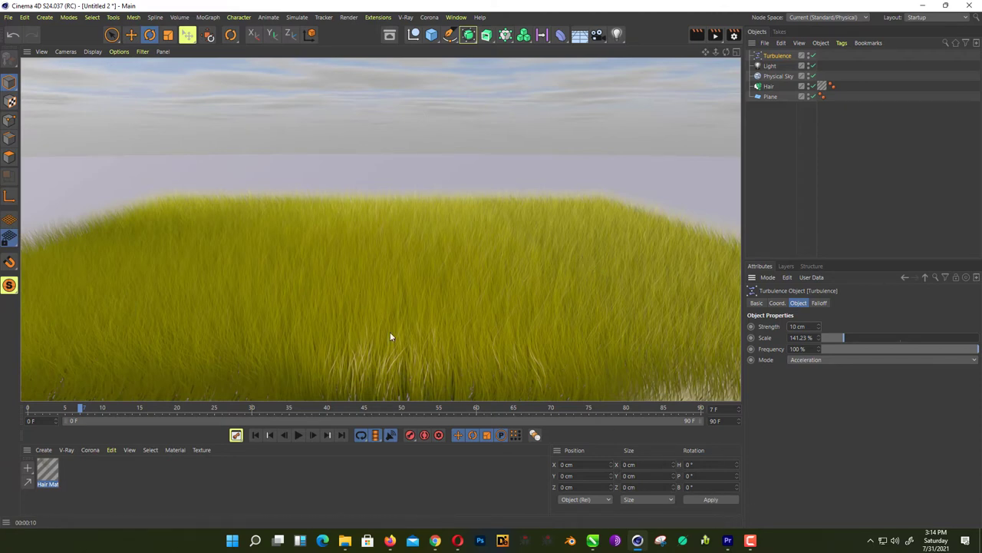